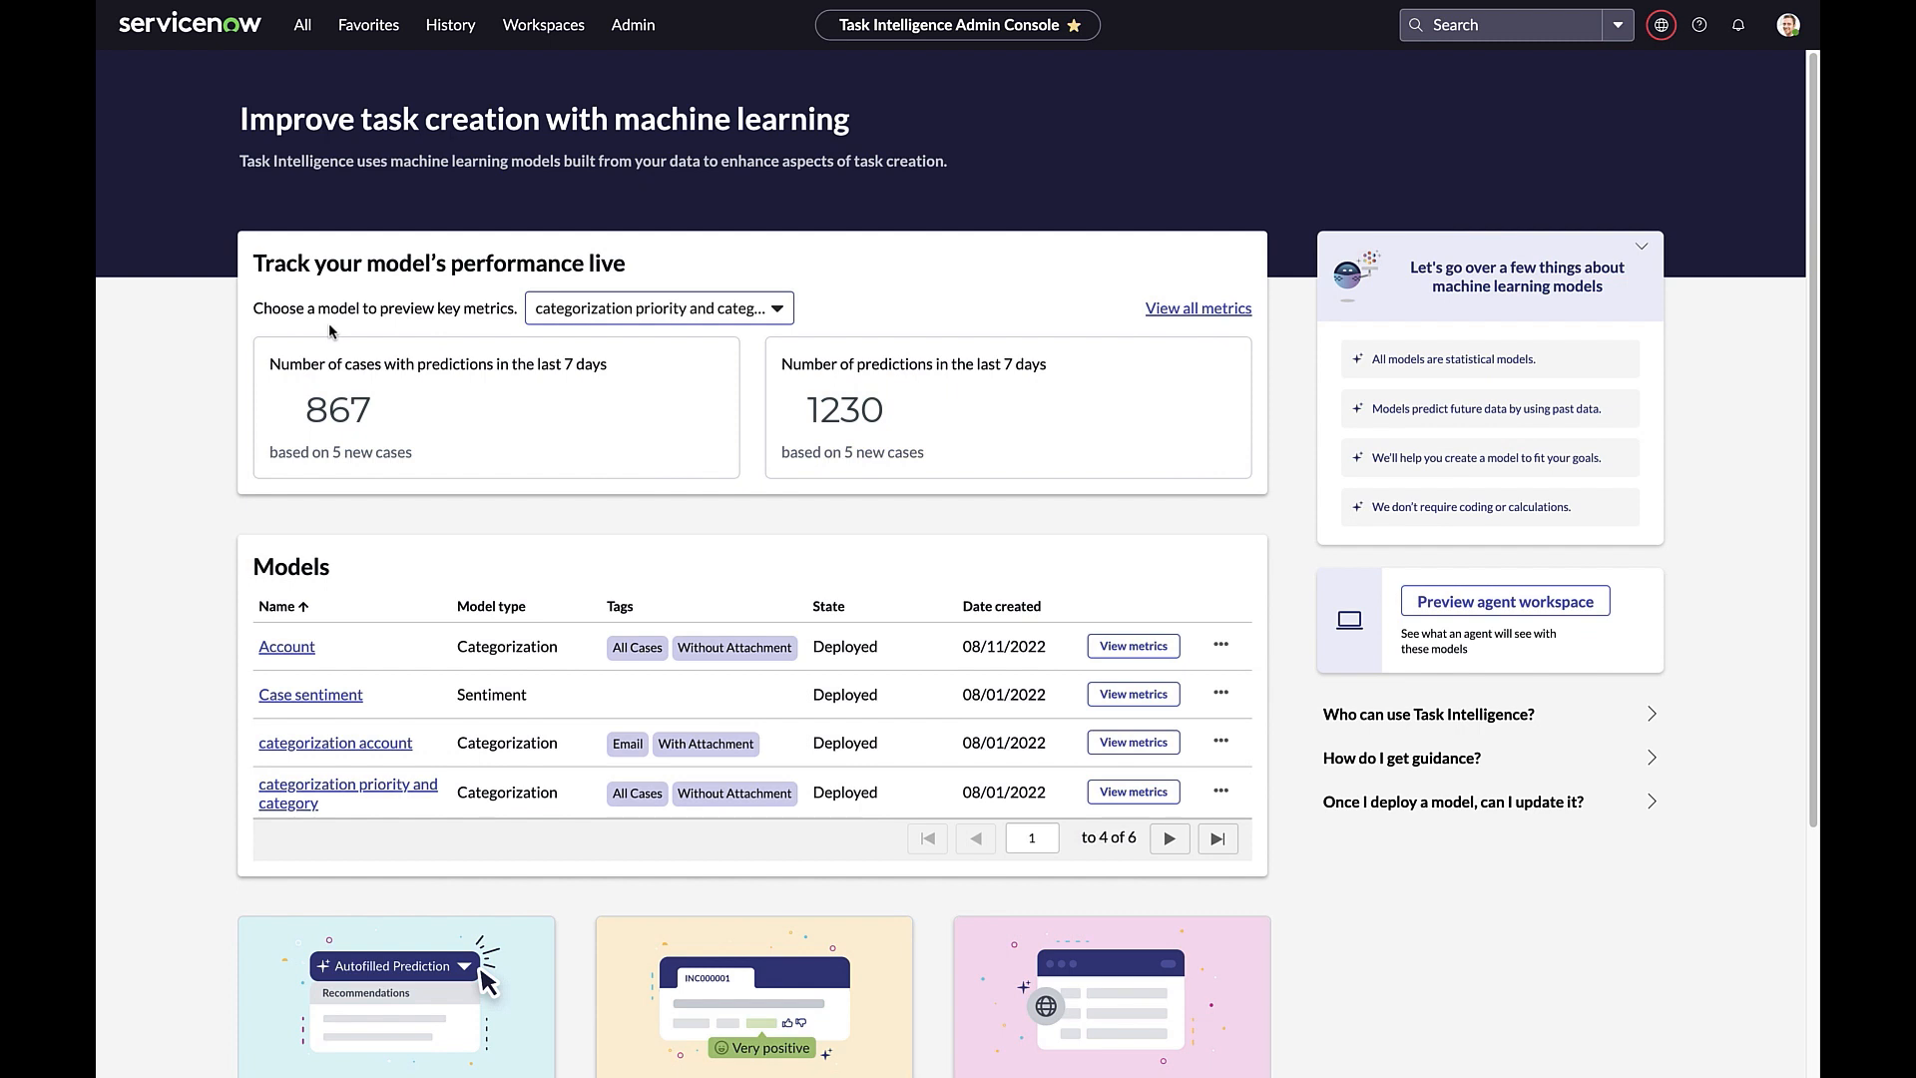
pyautogui.moveTo(356, 881)
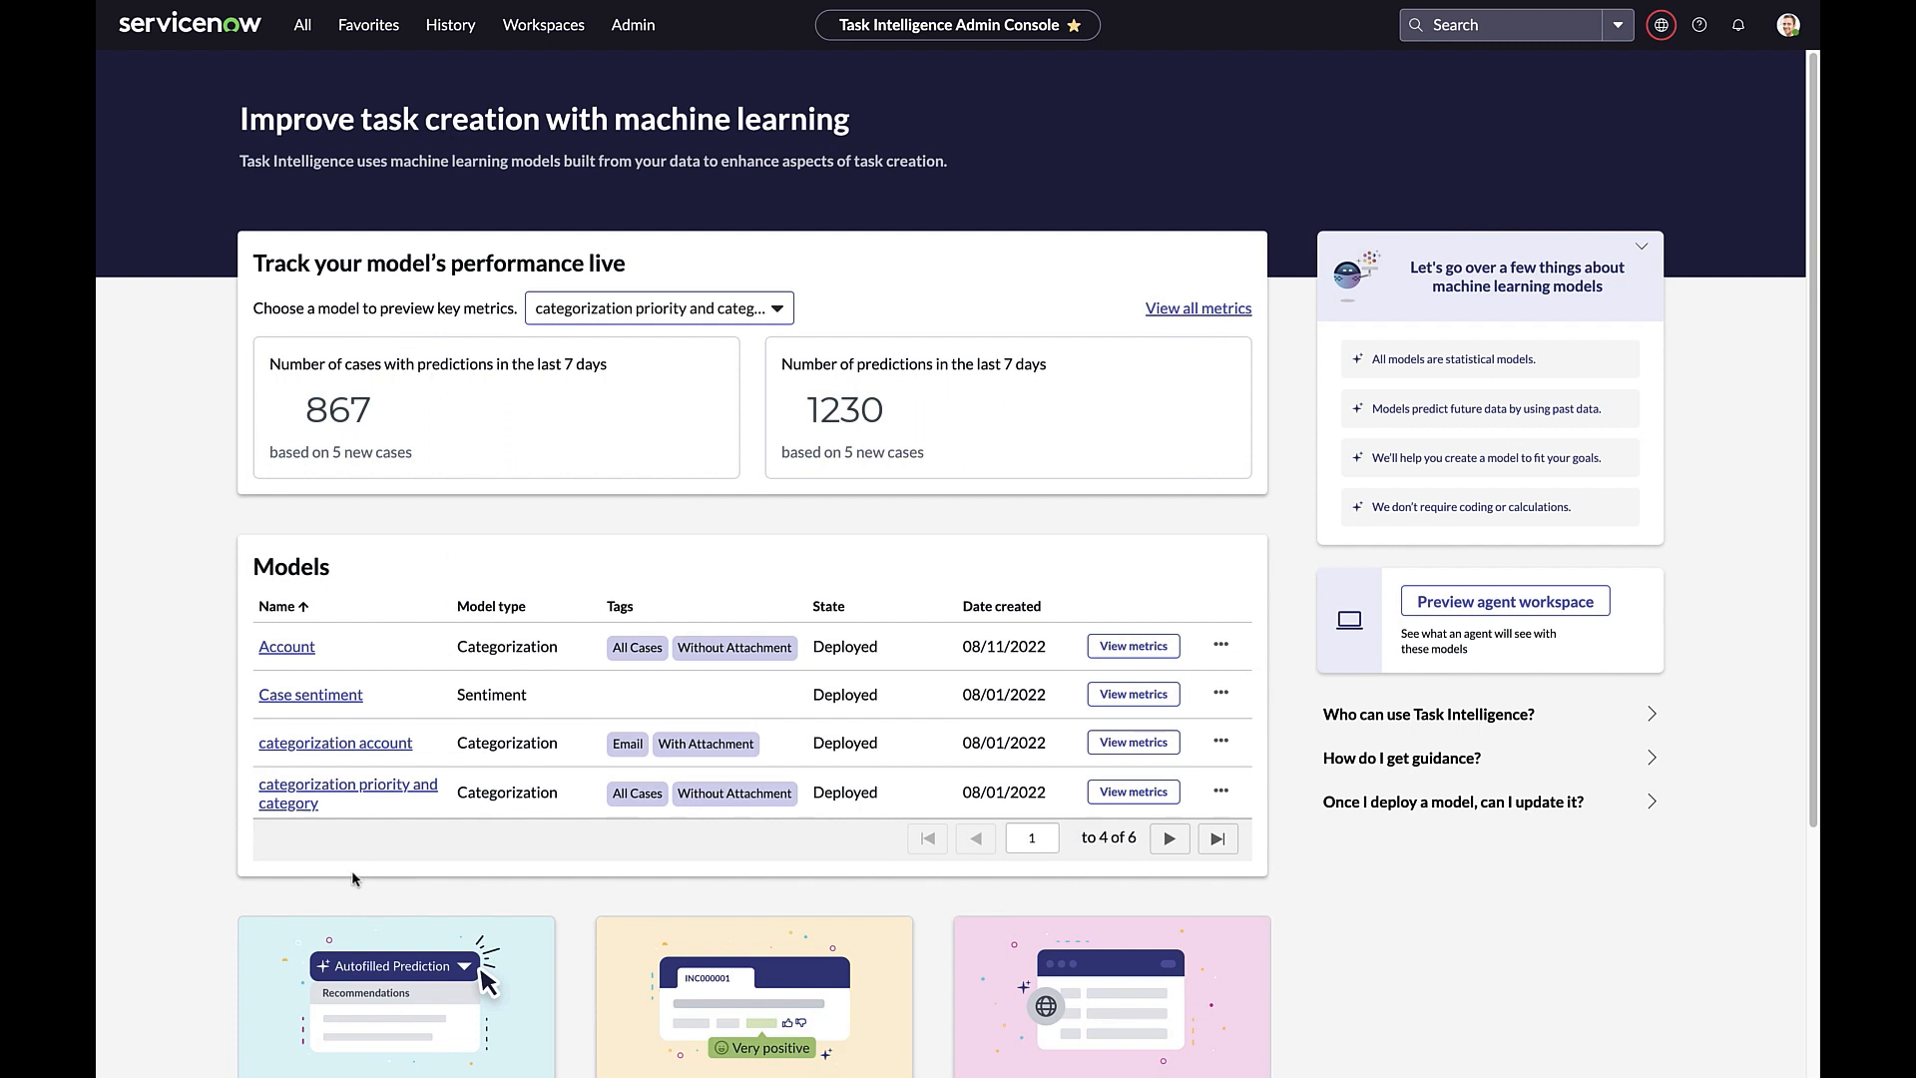
pyautogui.moveTo(390, 812)
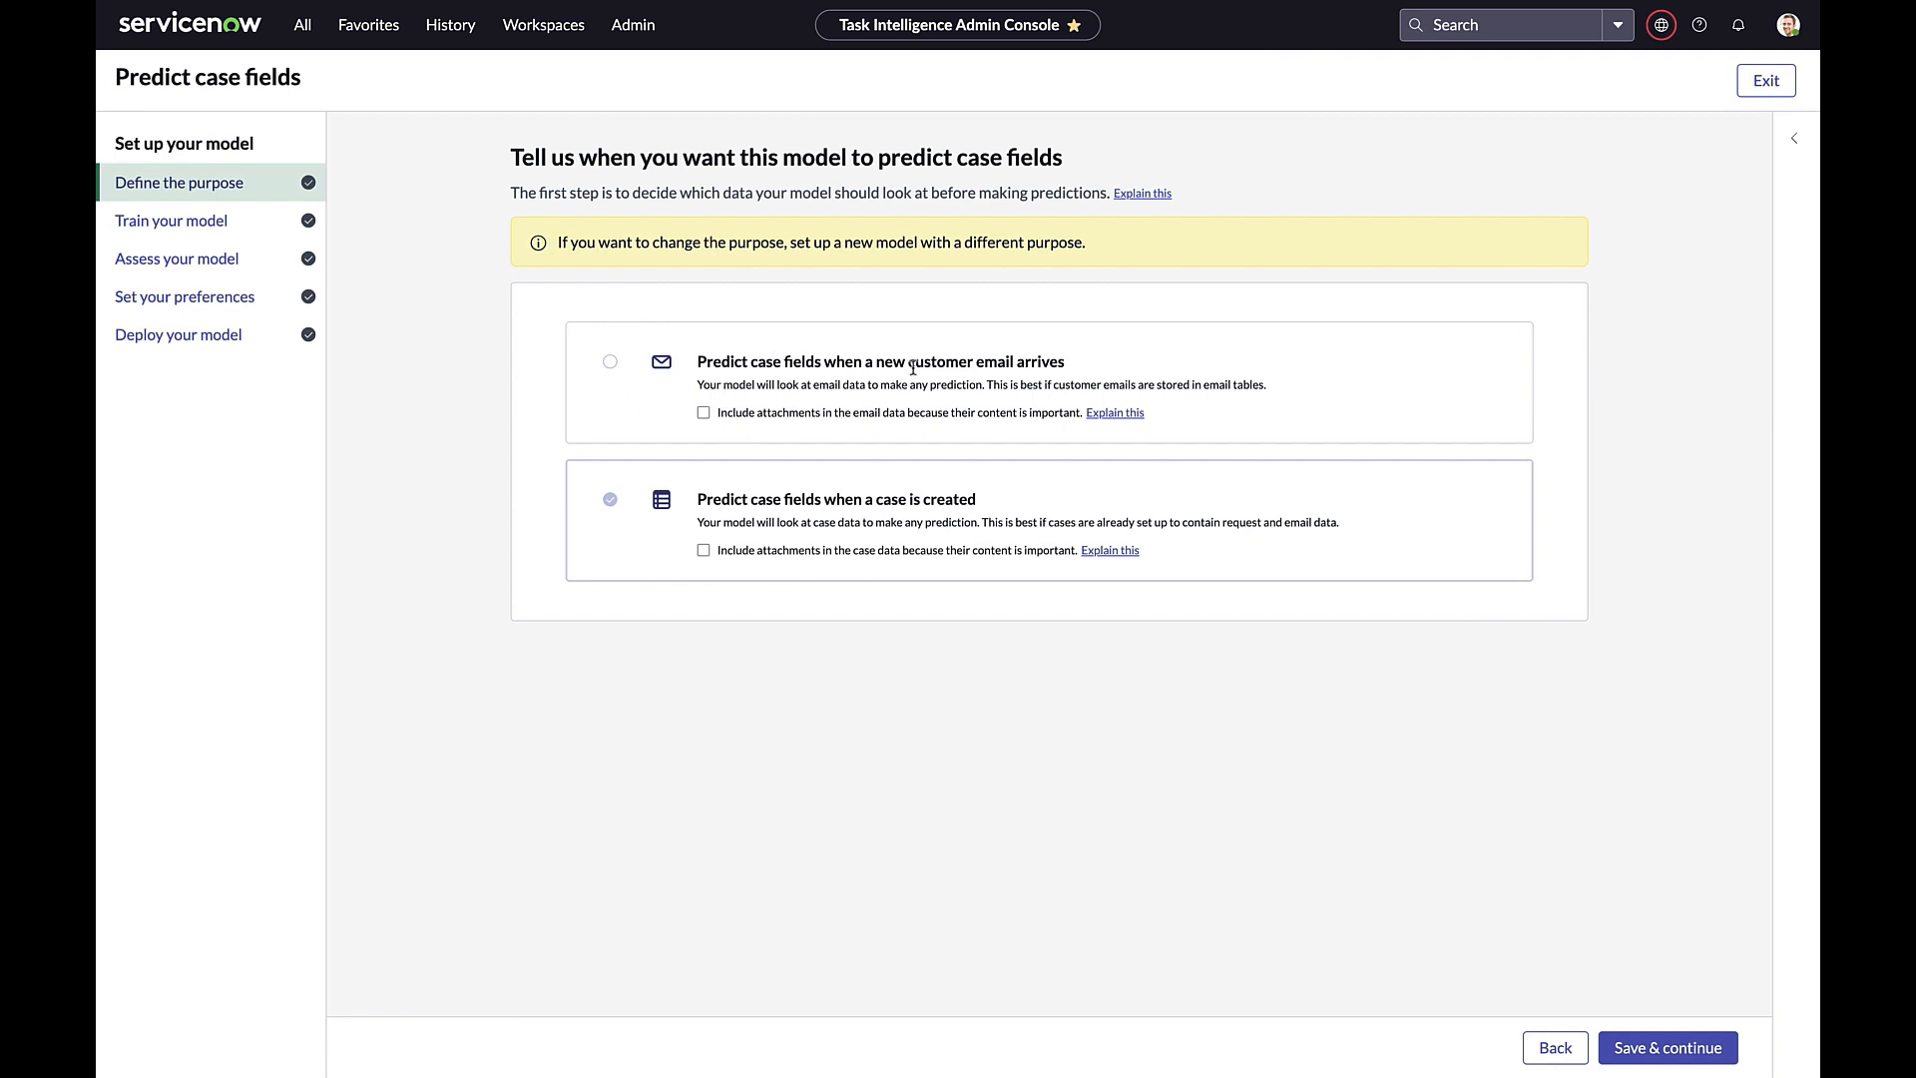
pyautogui.moveTo(990, 361)
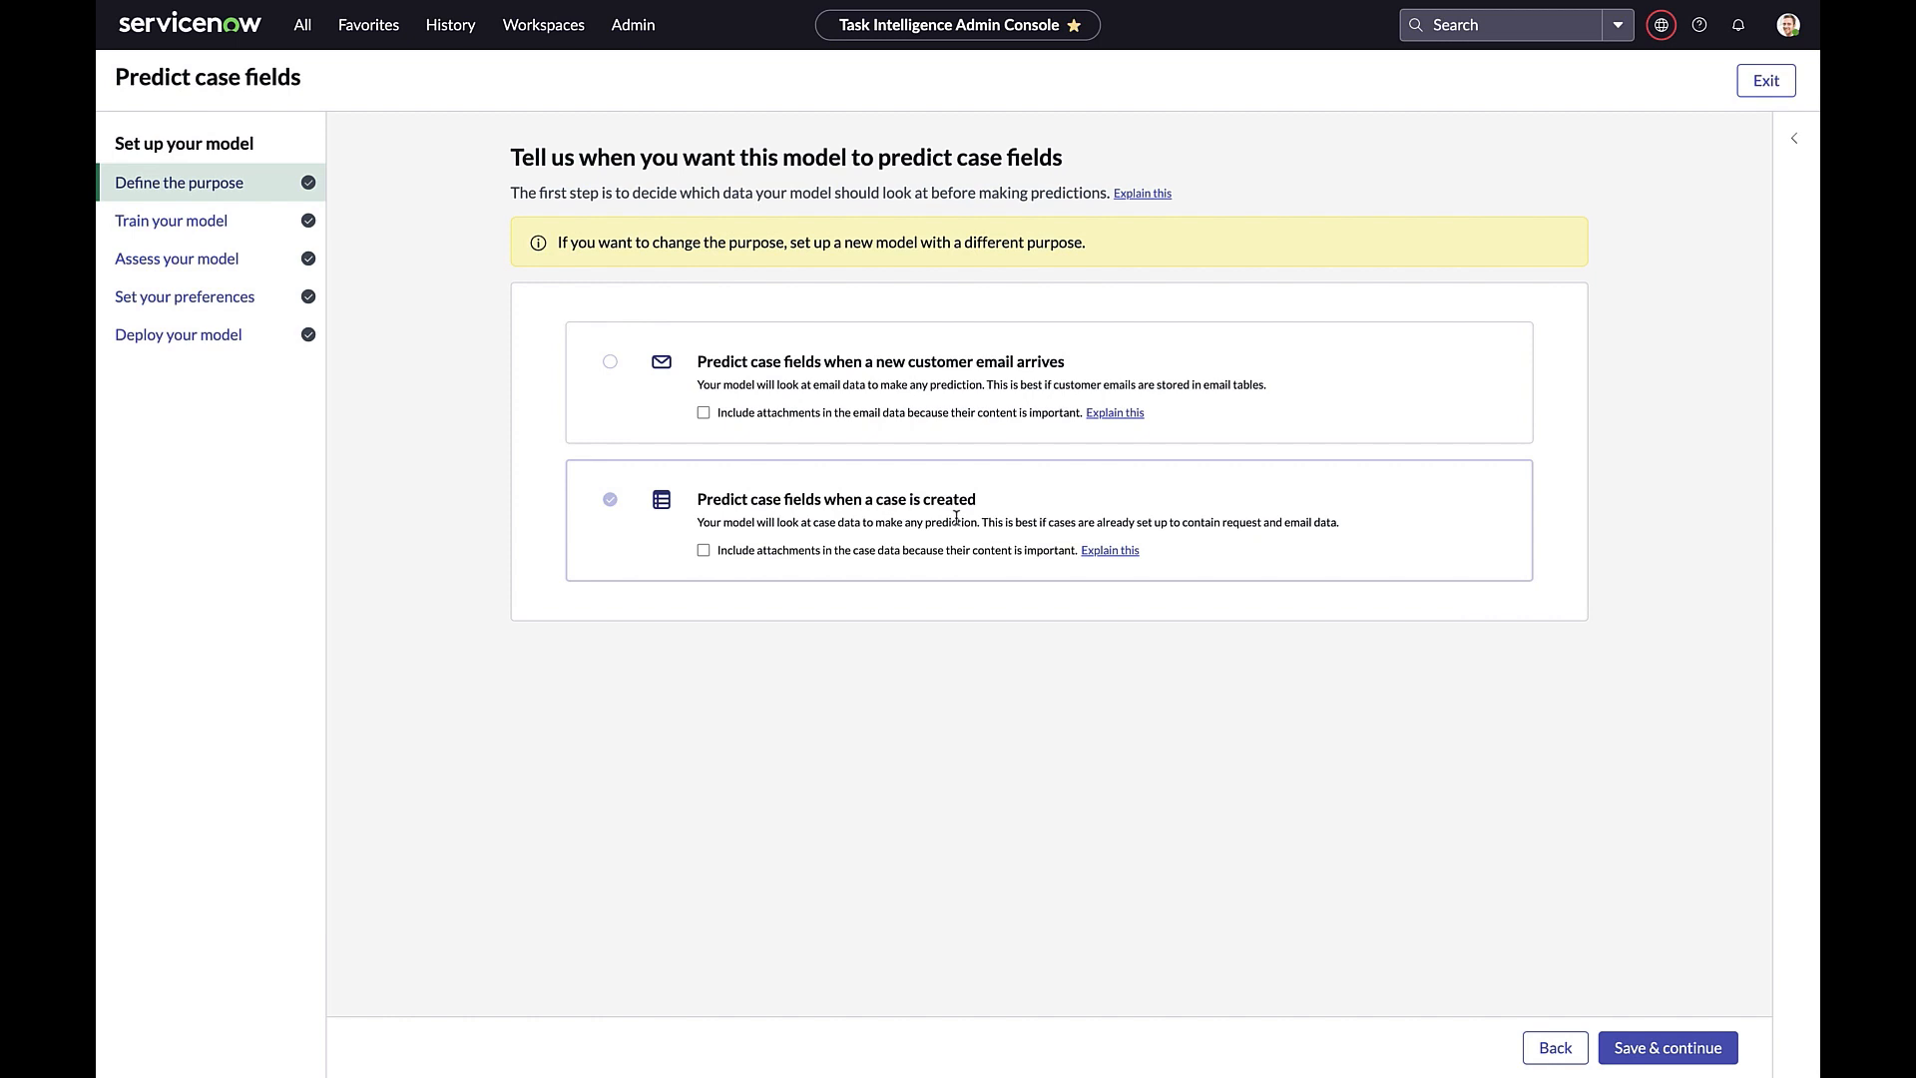
pyautogui.moveTo(786, 435)
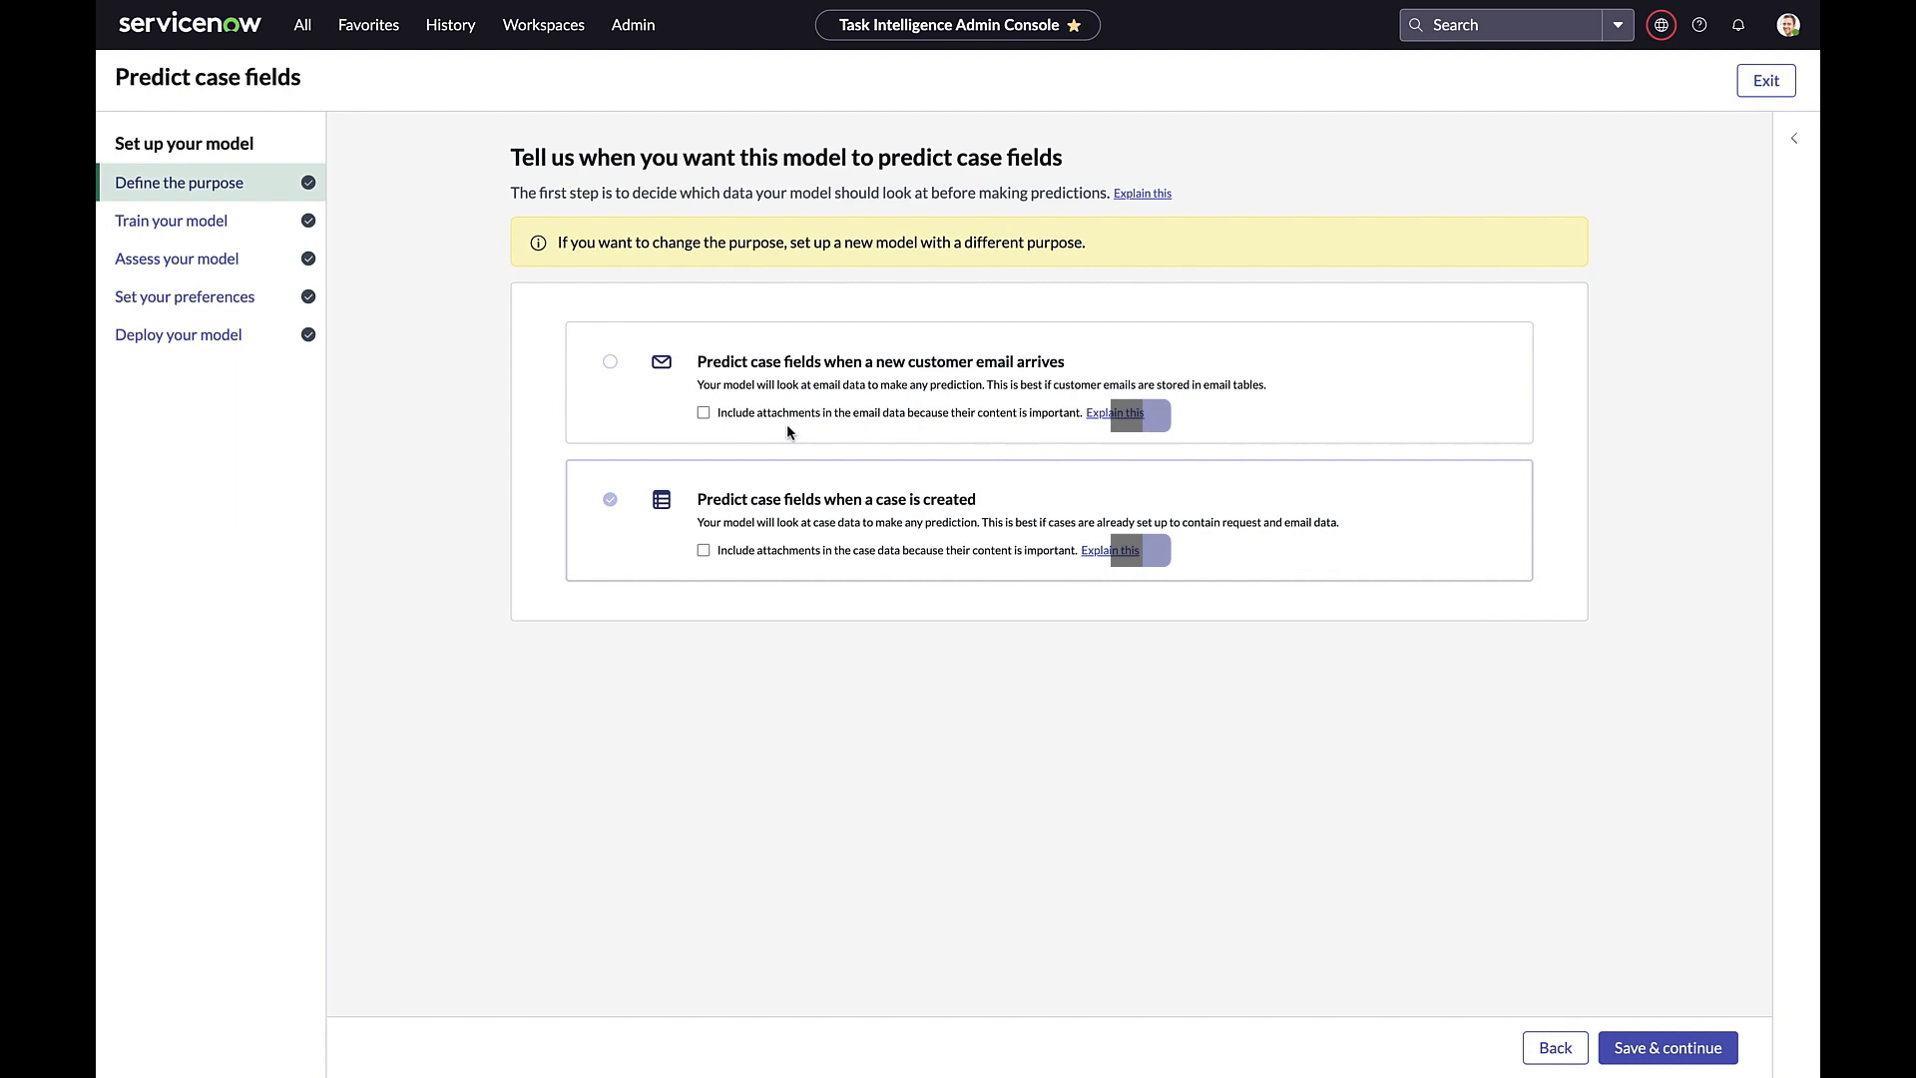
# Save the Define the purpose step and continue to the training setup.
pyautogui.click(1665, 1048)
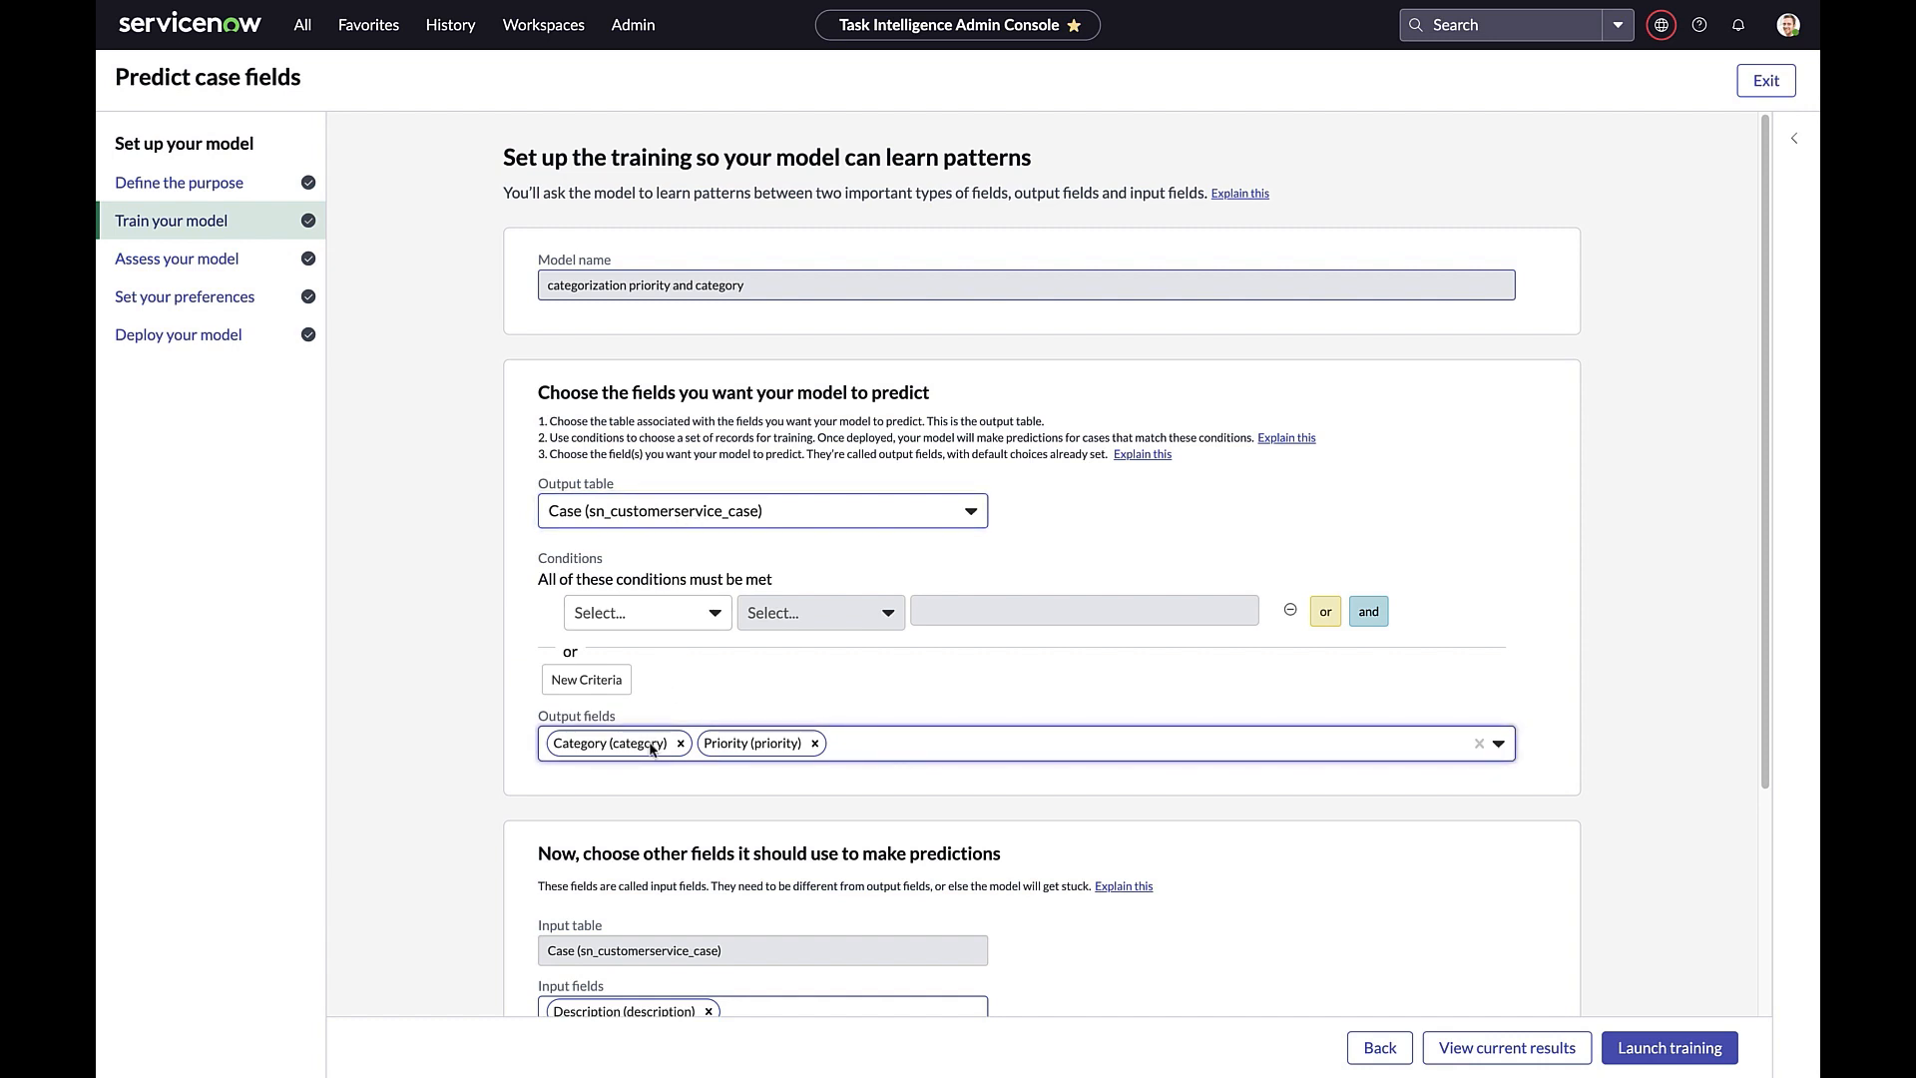
pyautogui.moveTo(739, 754)
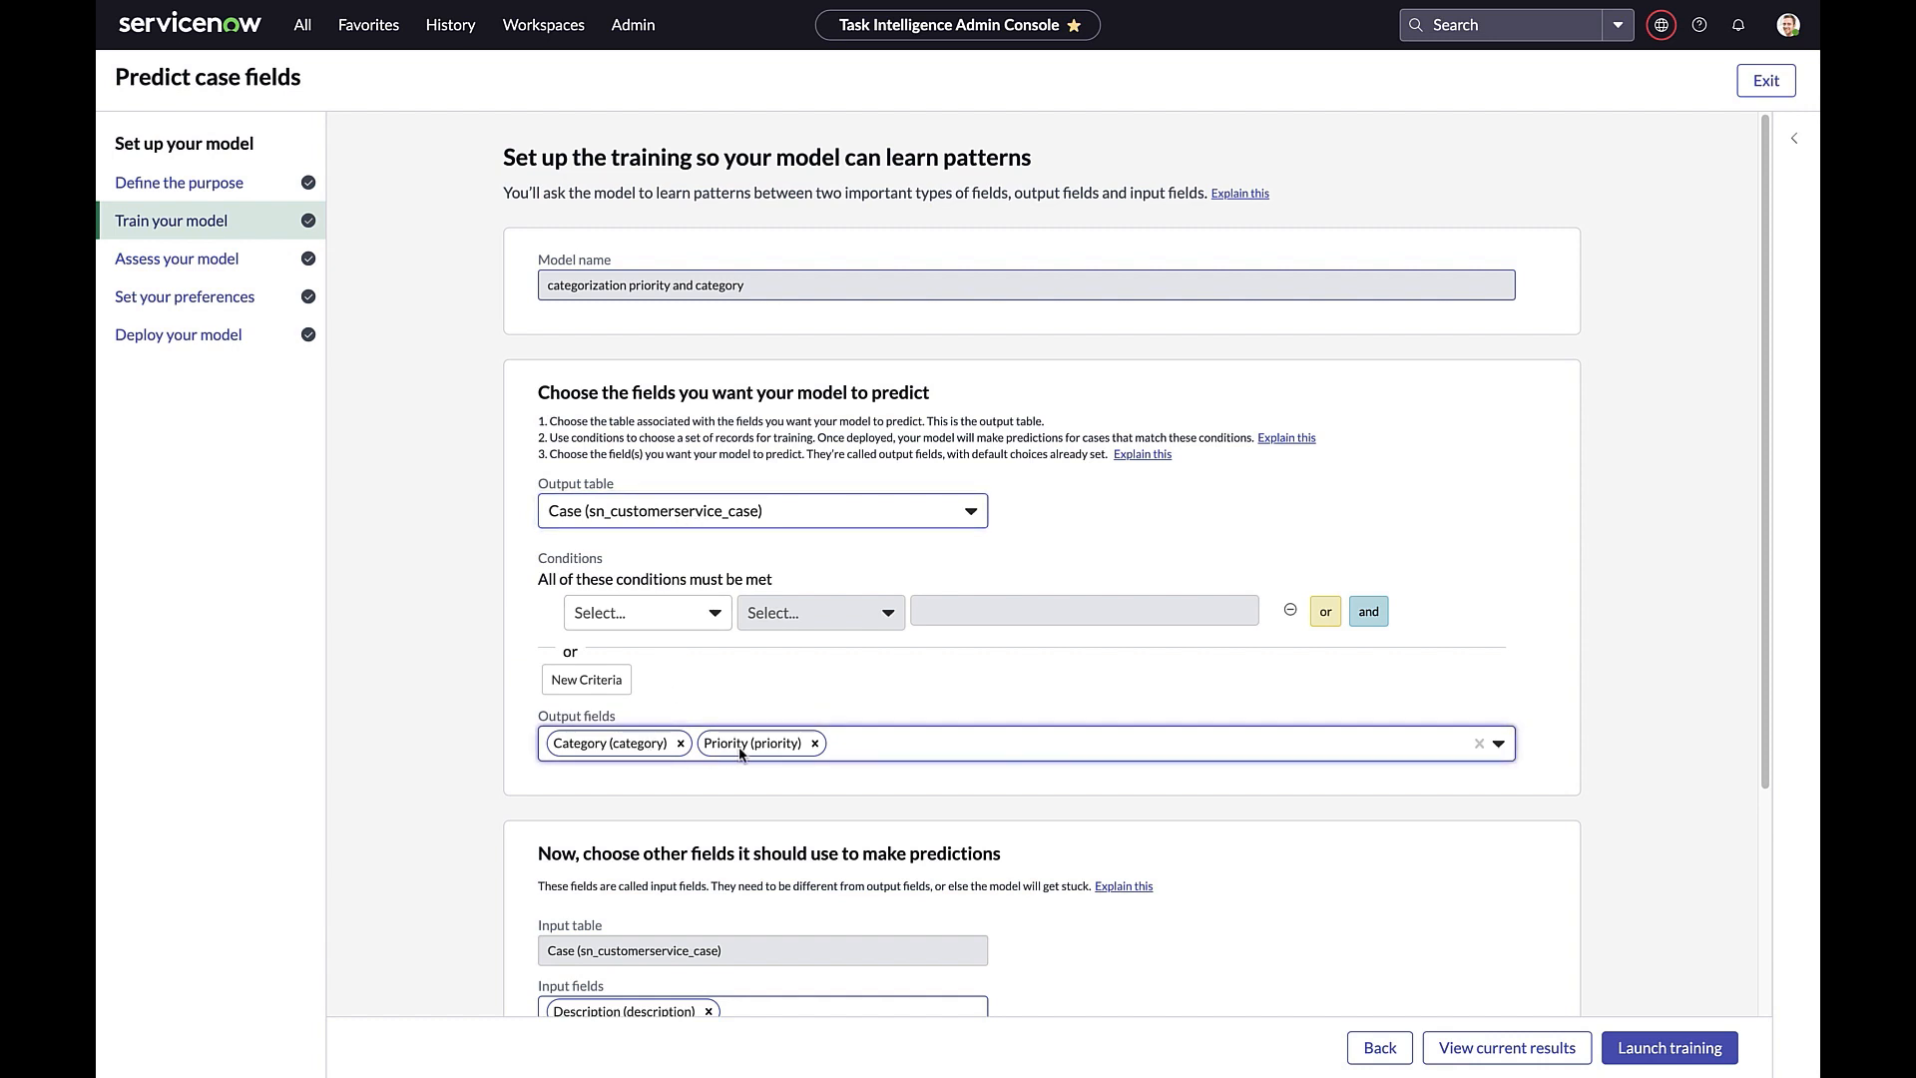
# Review the Train your model step listing Category and Priority outputs from Description.
pyautogui.scroll(-3)
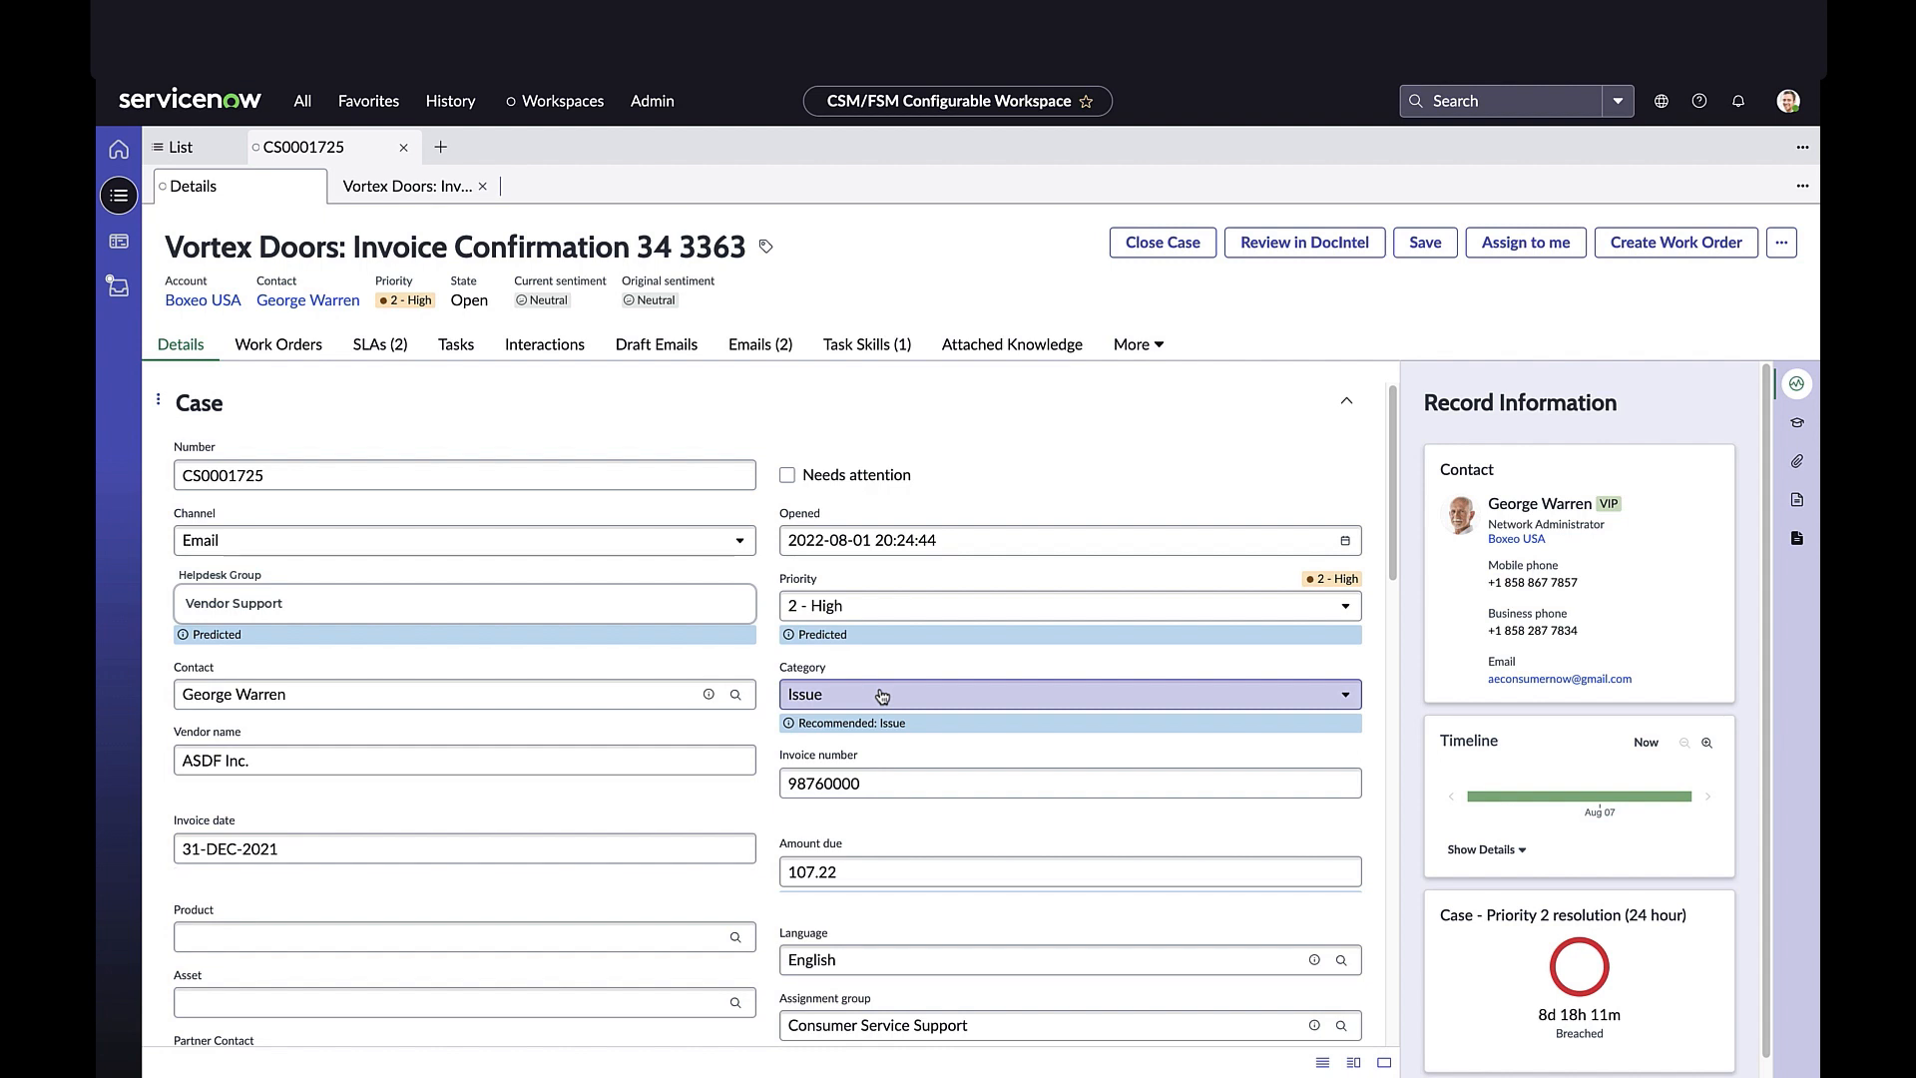
pyautogui.moveTo(1200, 515)
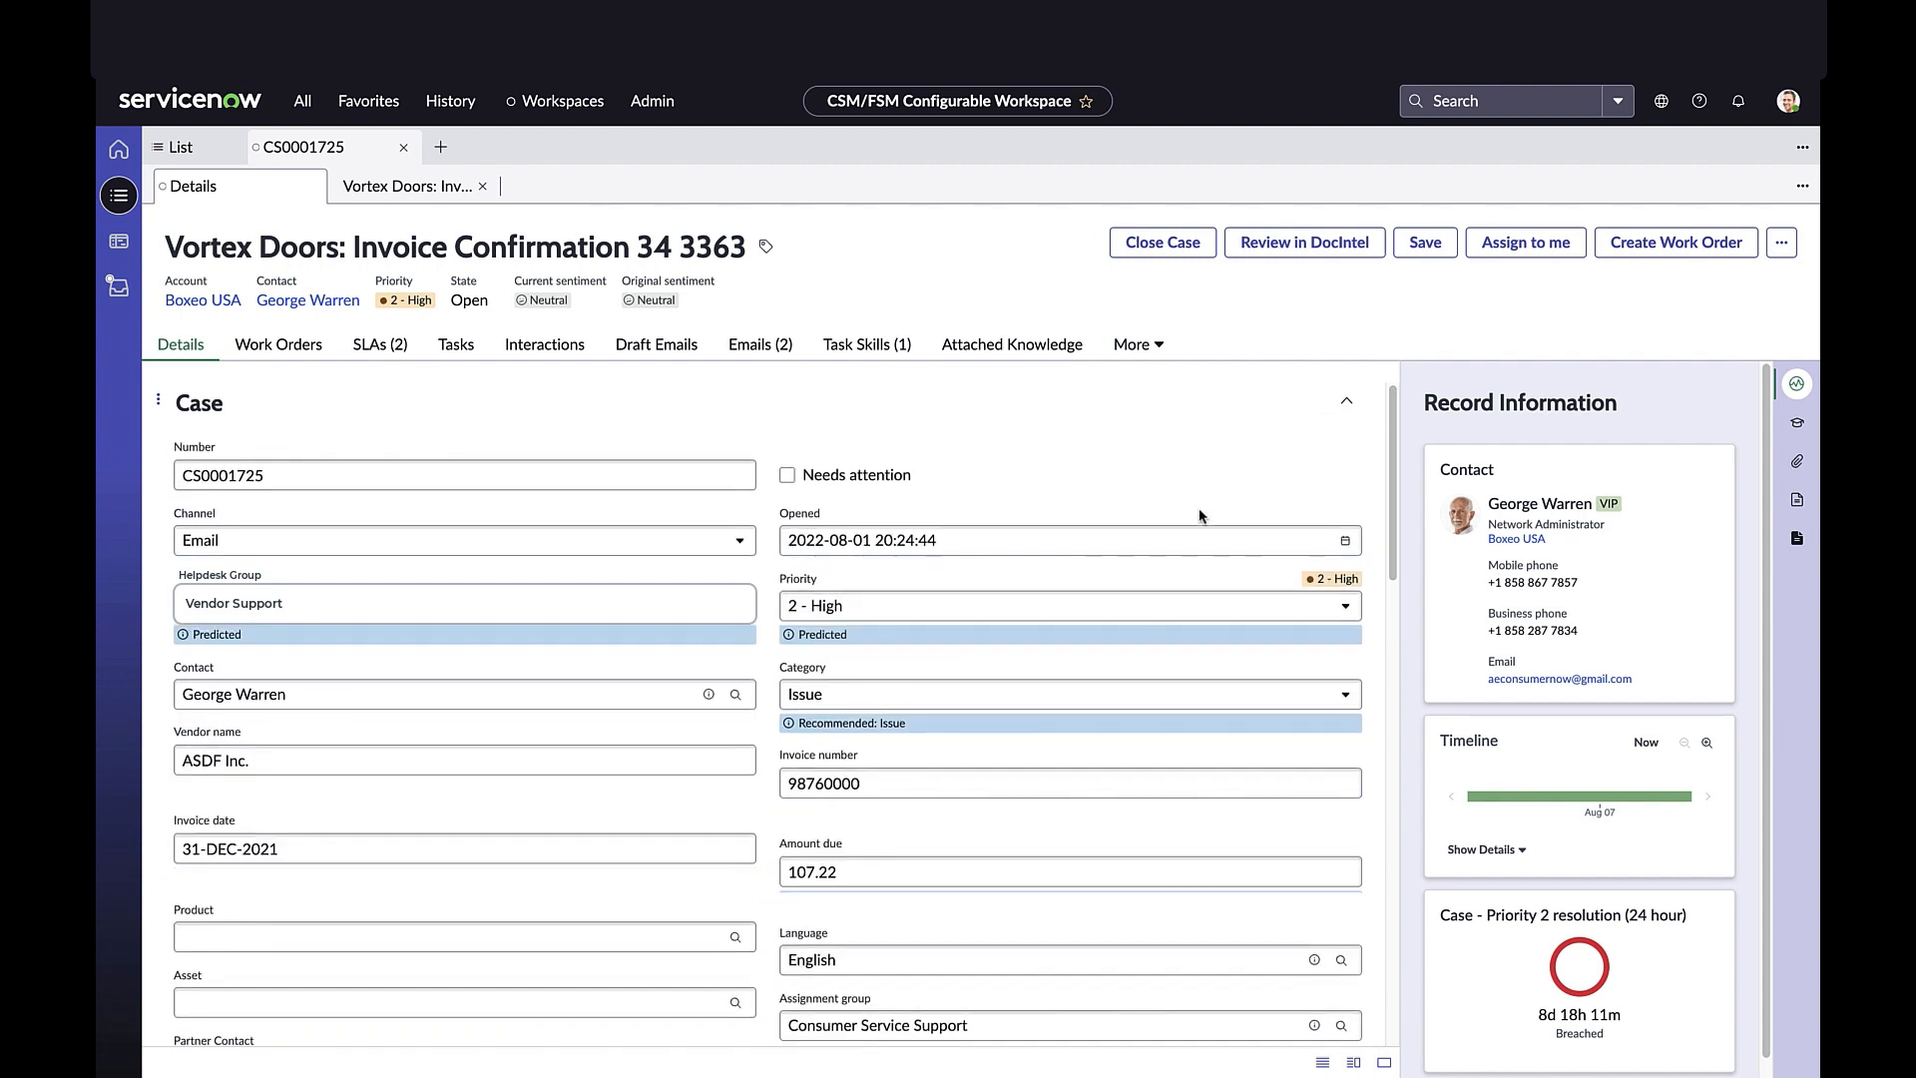